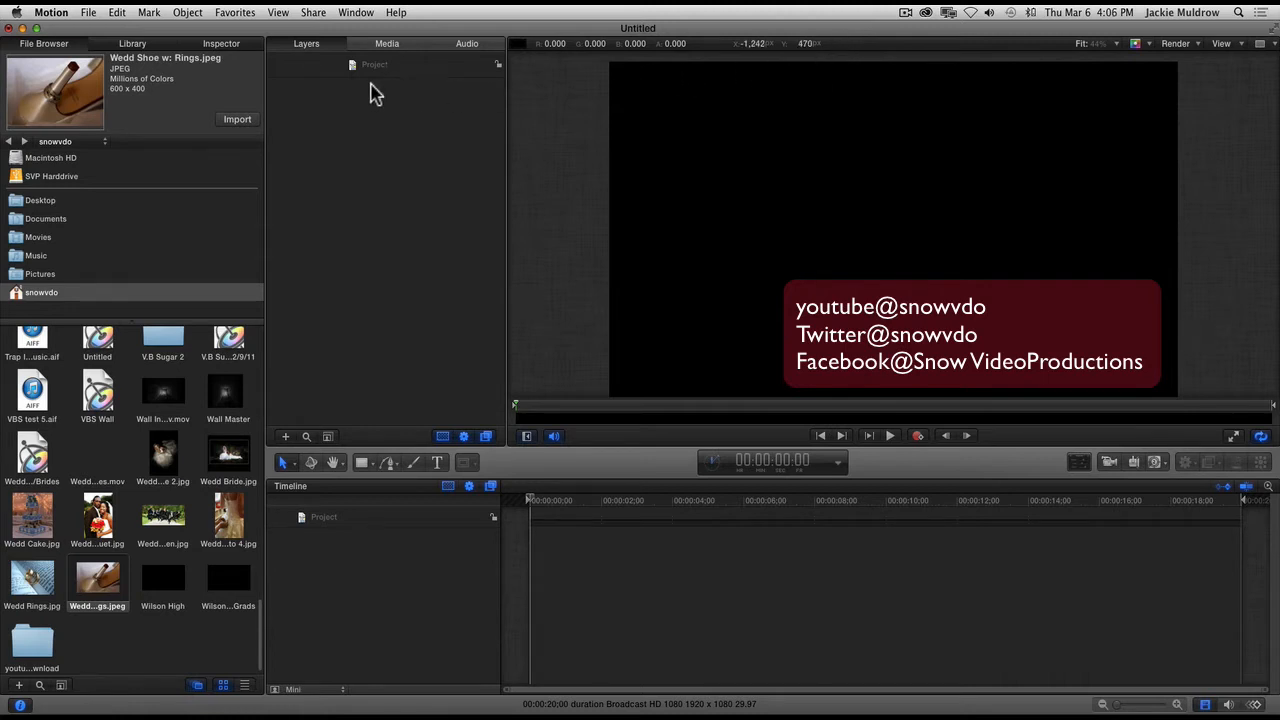
Open the Object menu and point at New Drop Zone.
left_click(188, 12)
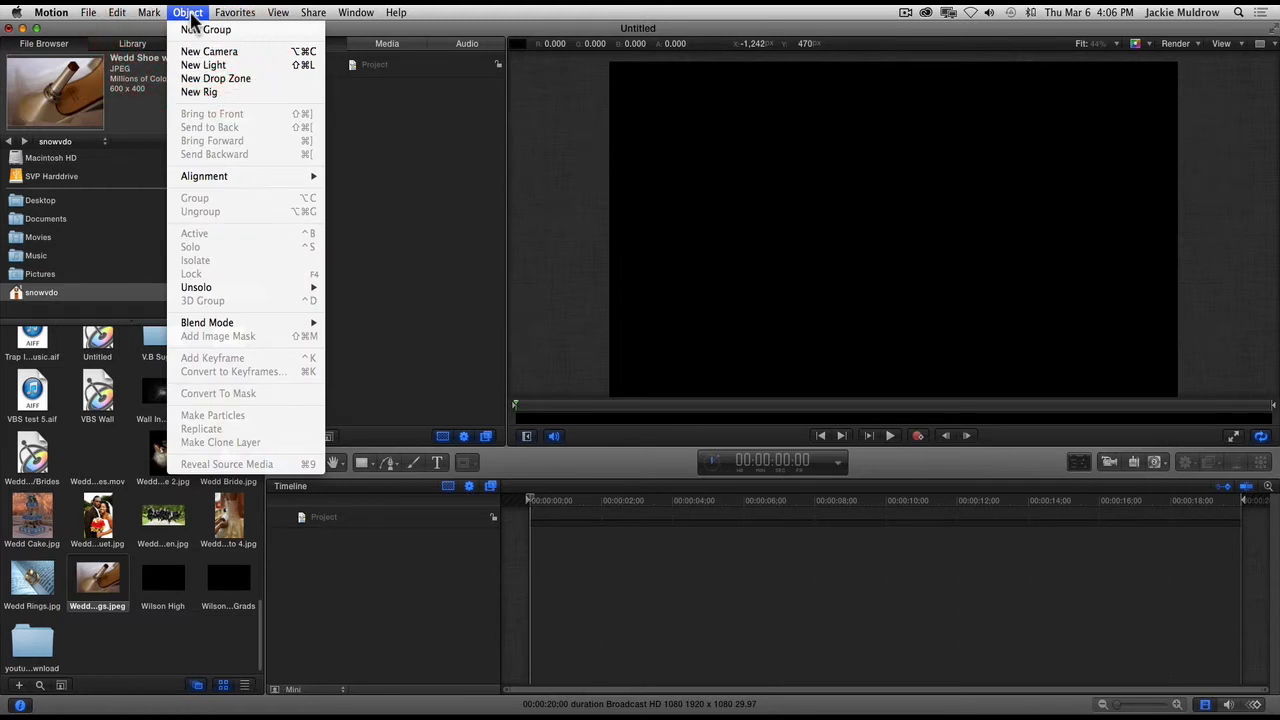
mouse_move(216, 78)
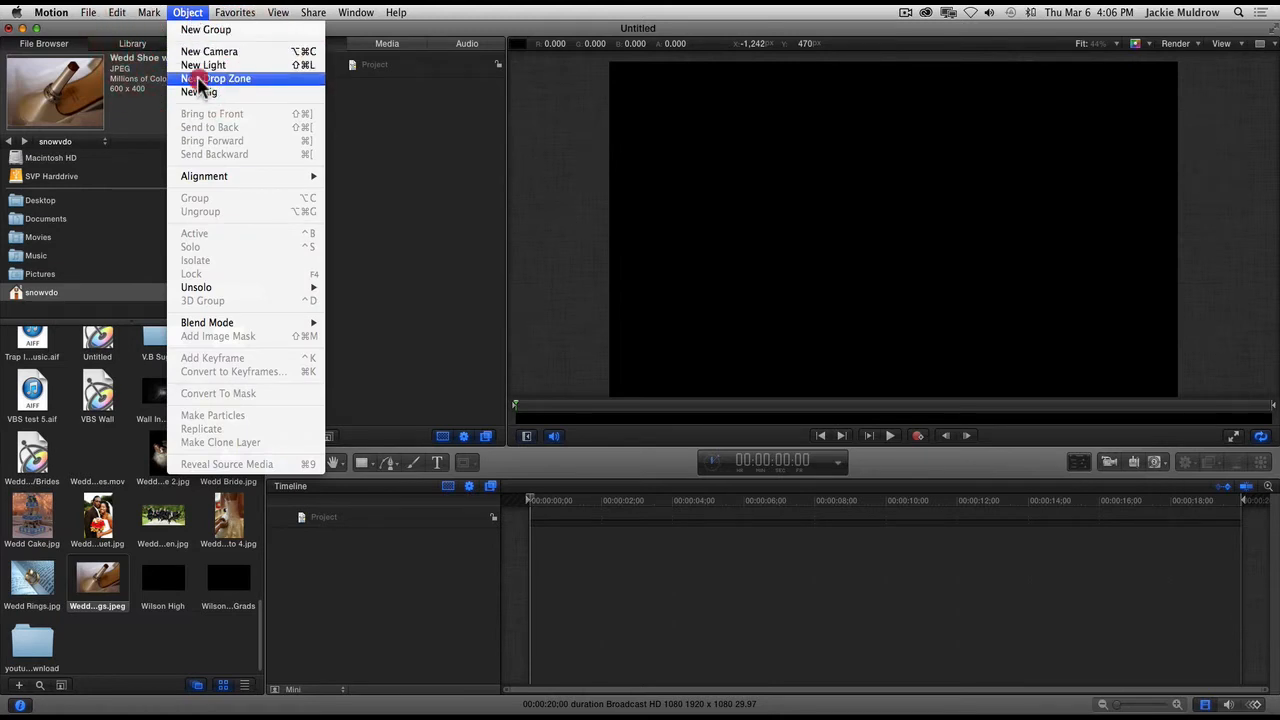
Add a new drop zone layer inside a group, showing the bride photo.
left_click(218, 78)
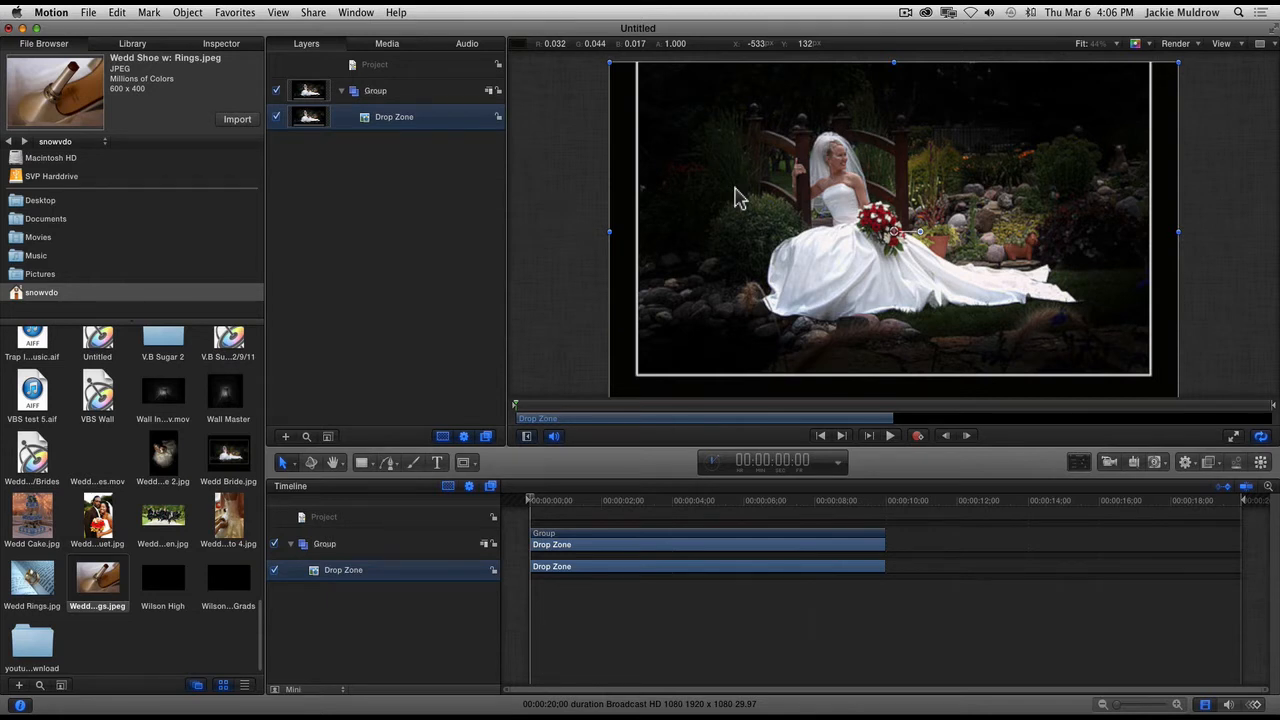
Clear the photo from the drop zone and select the shrunken placeholder for duplicating.
key("cmd+z")
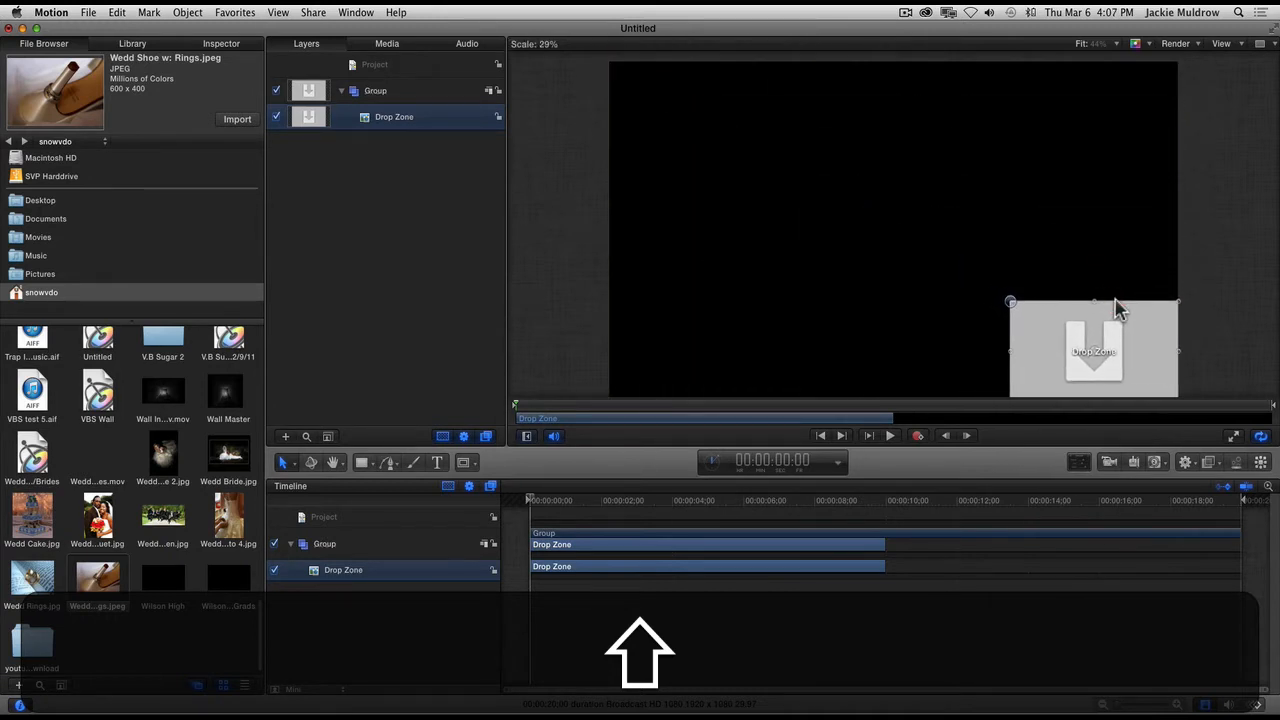
left_click(1093, 350)
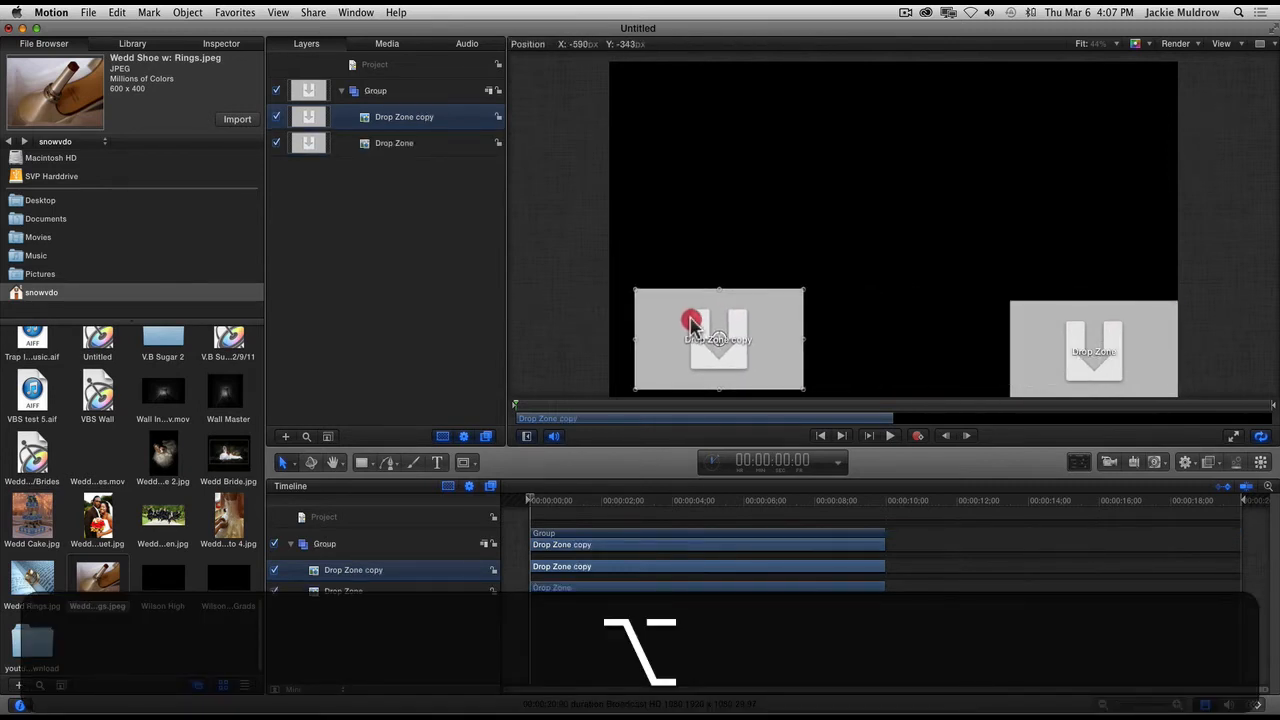
Place duplicate placeholders at lower left and centre, and align the original at lower right.
left_click(718, 338)
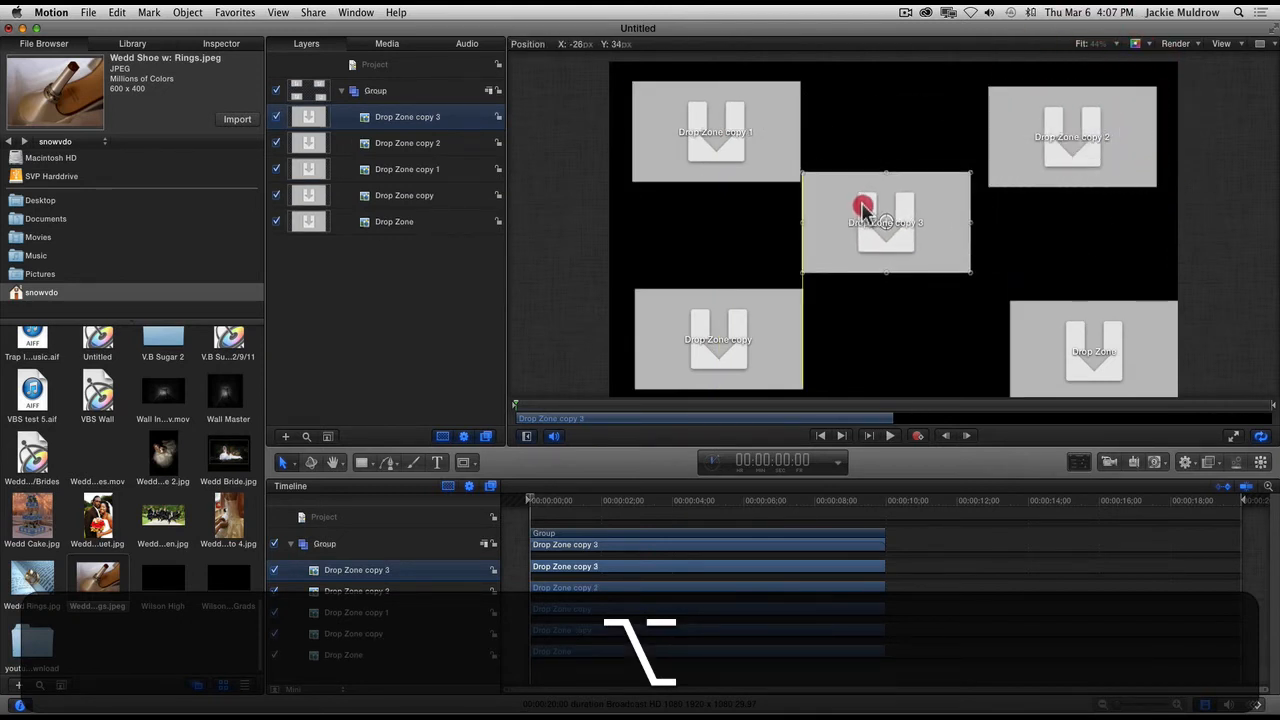
left_click_drag(863, 207, 870, 215)
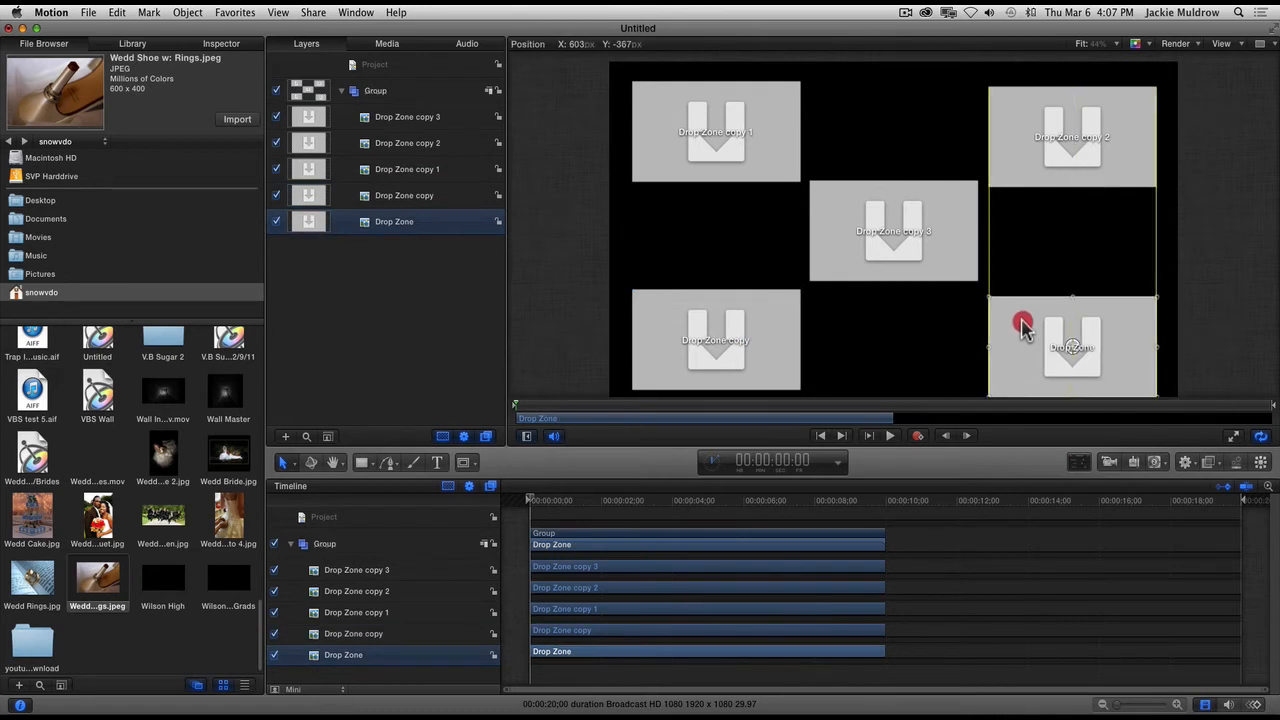
left_click(1072, 345)
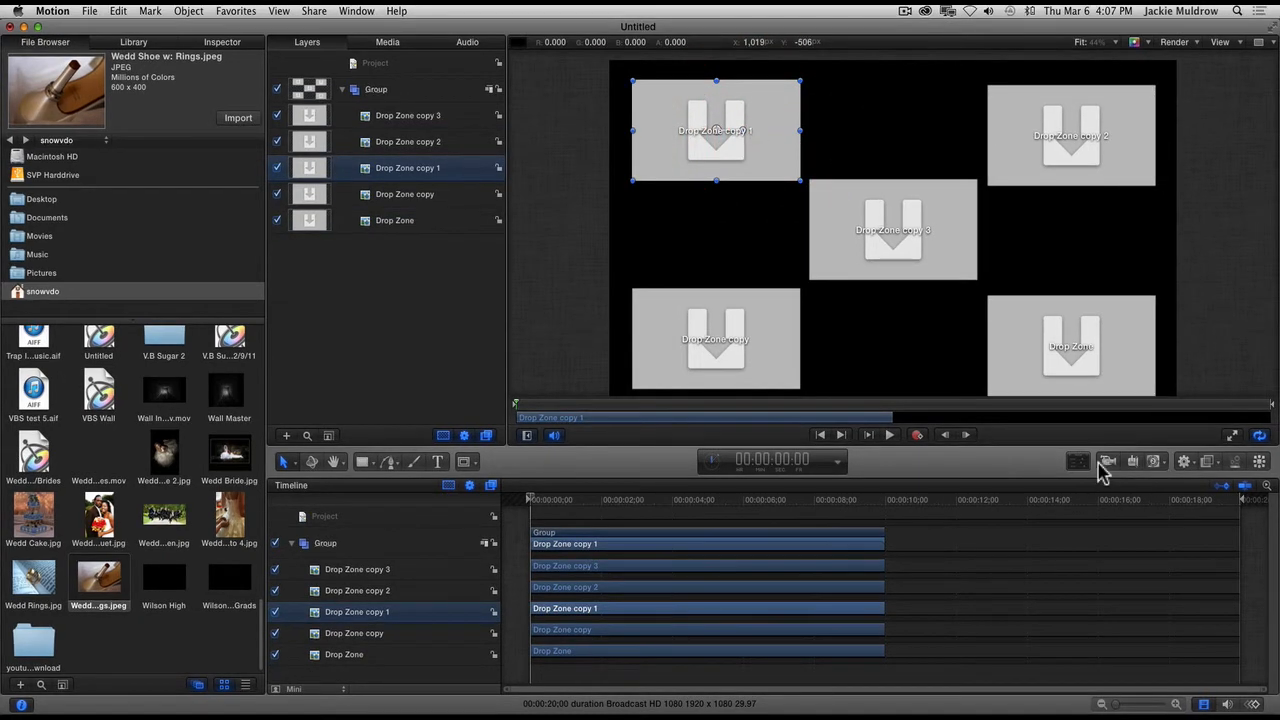
Add a camera, choose Switch to 3D for the groups, and select a placeholder.
left_click(1108, 461)
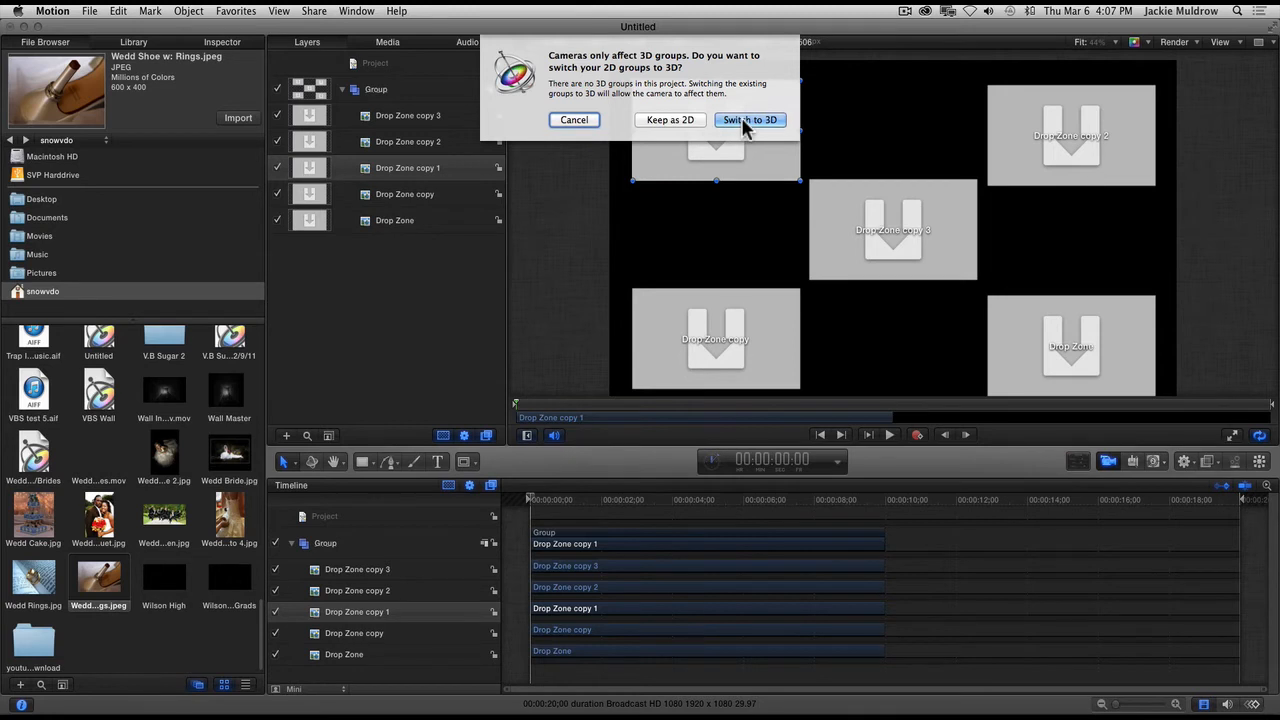
left_click(750, 120)
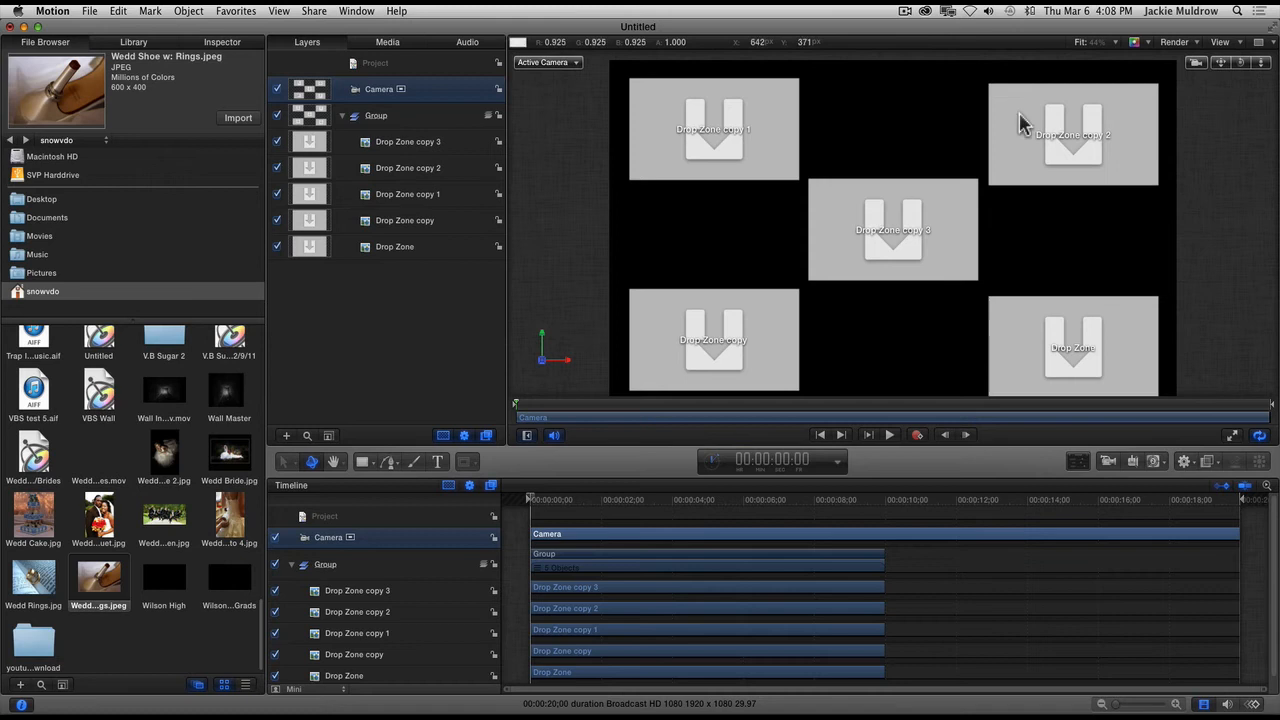
left_click(407, 194)
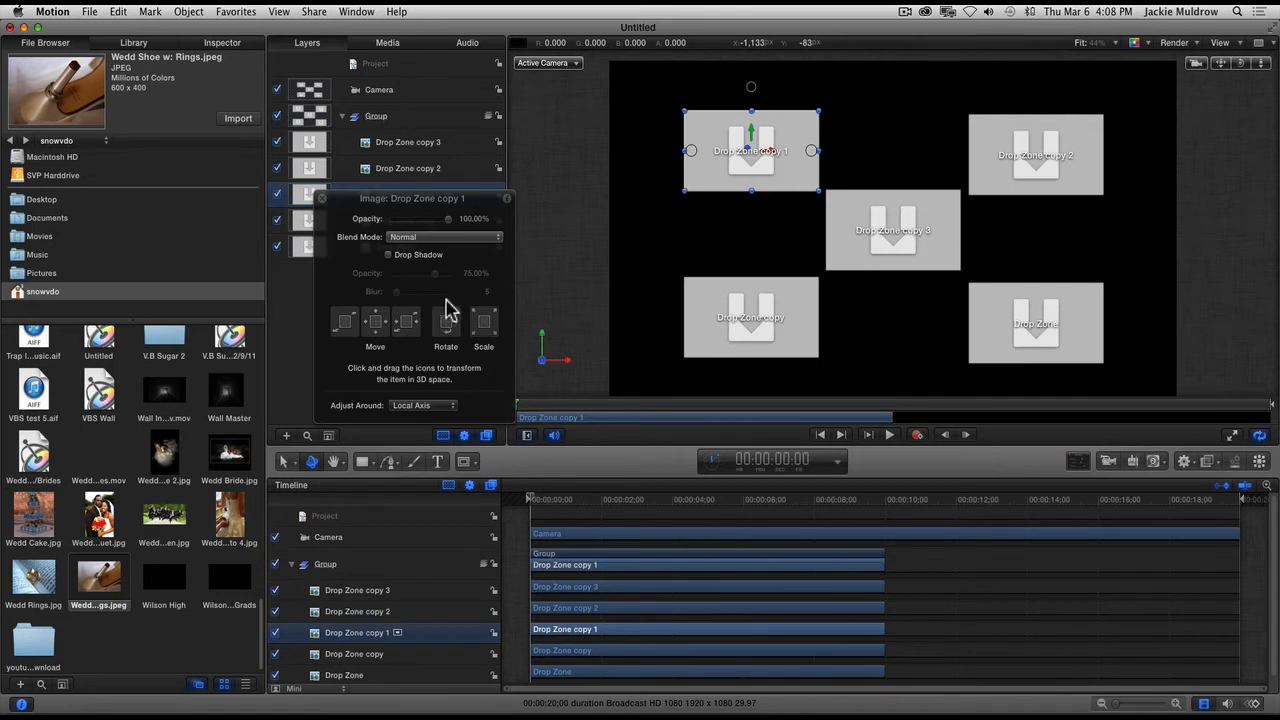
mouse_move(488, 335)
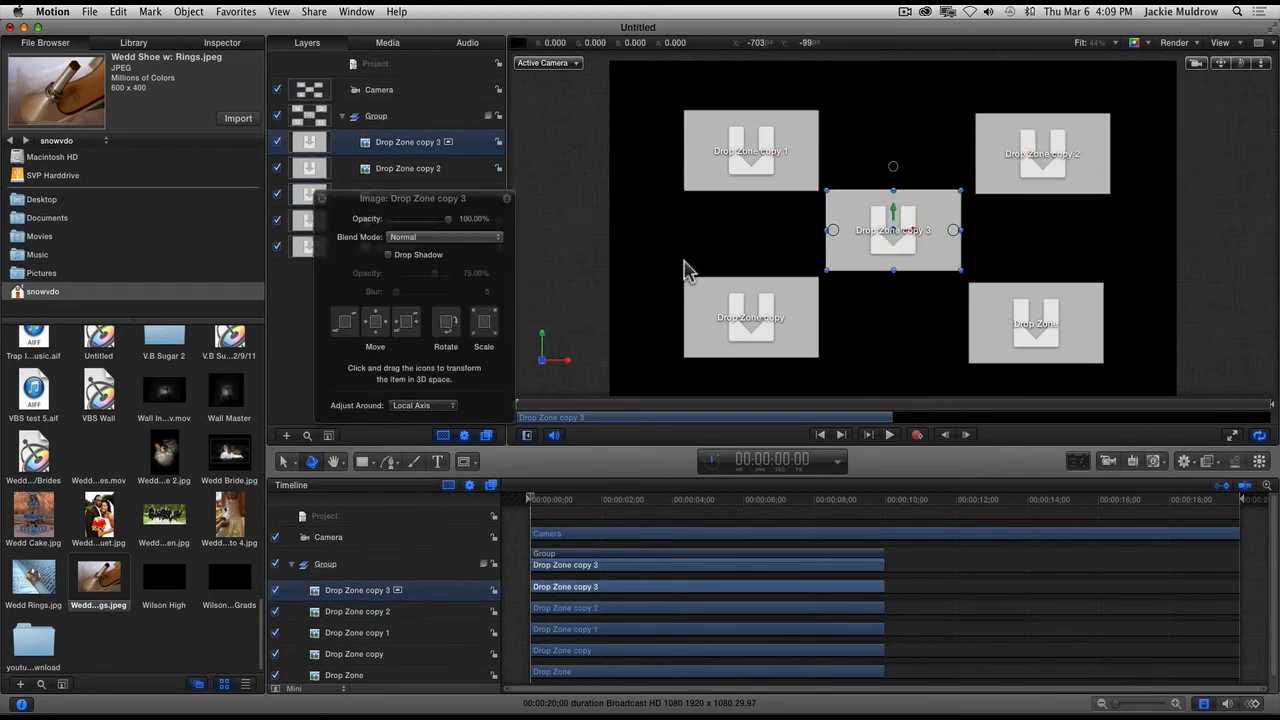
Use 3D Scale to shrink the top-right placeholder and slightly reduce the lower-right one.
left_click(357, 632)
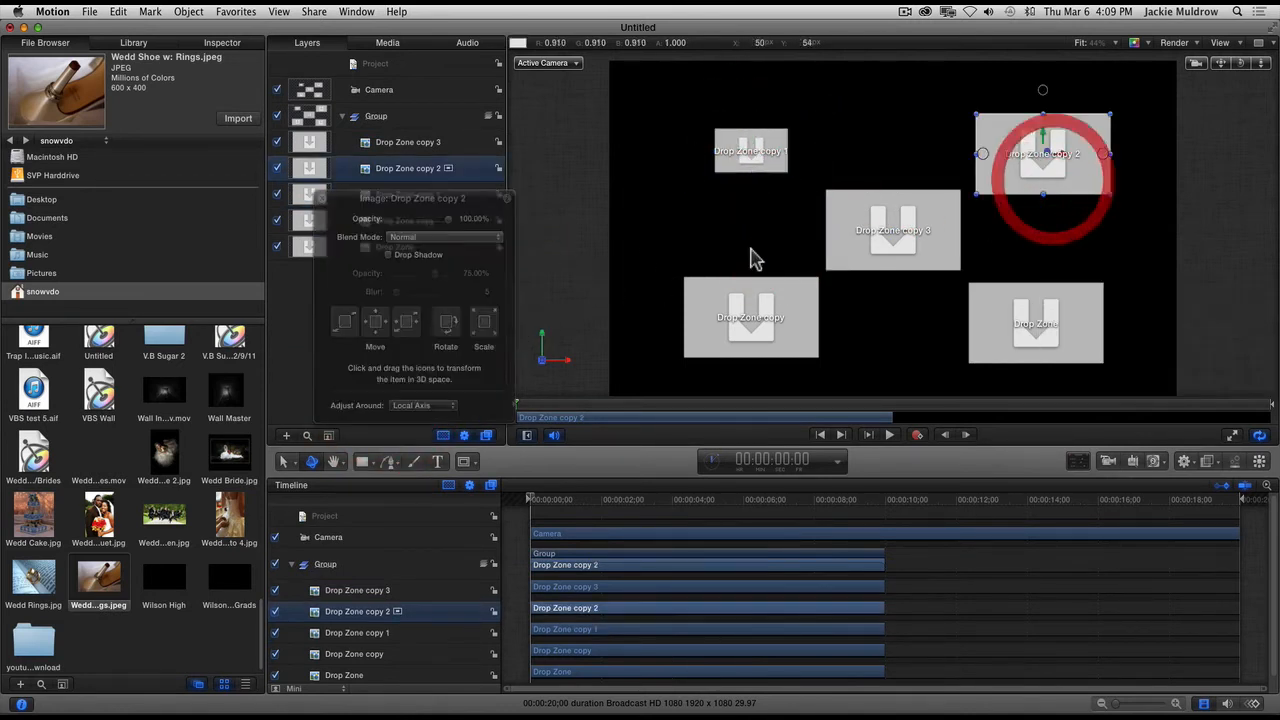
left_click(483, 322)
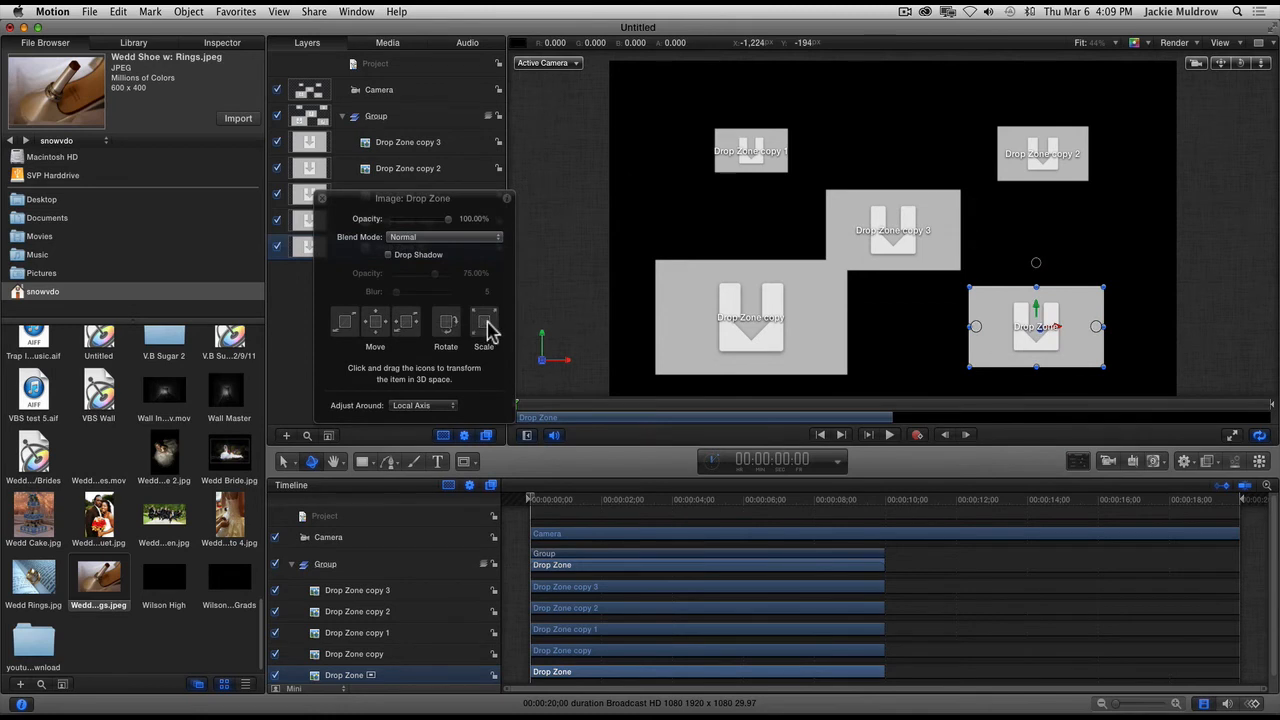
left_click(445, 322)
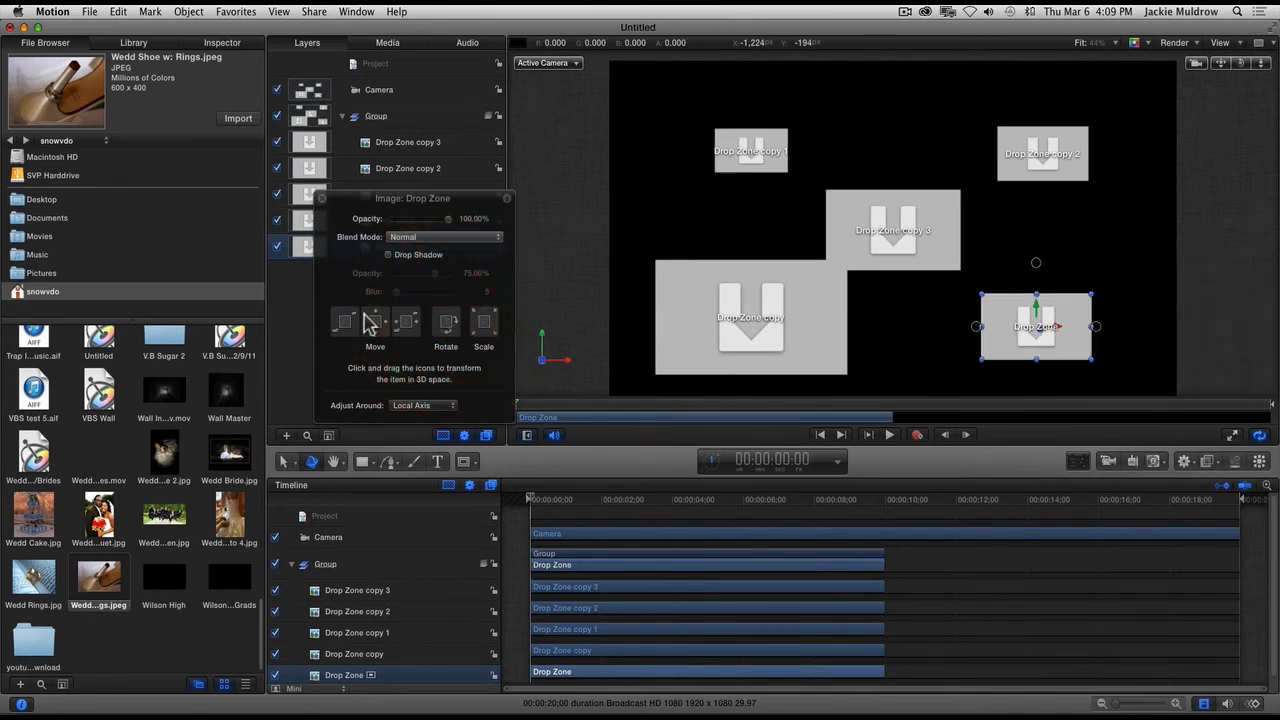
mouse_move(450, 325)
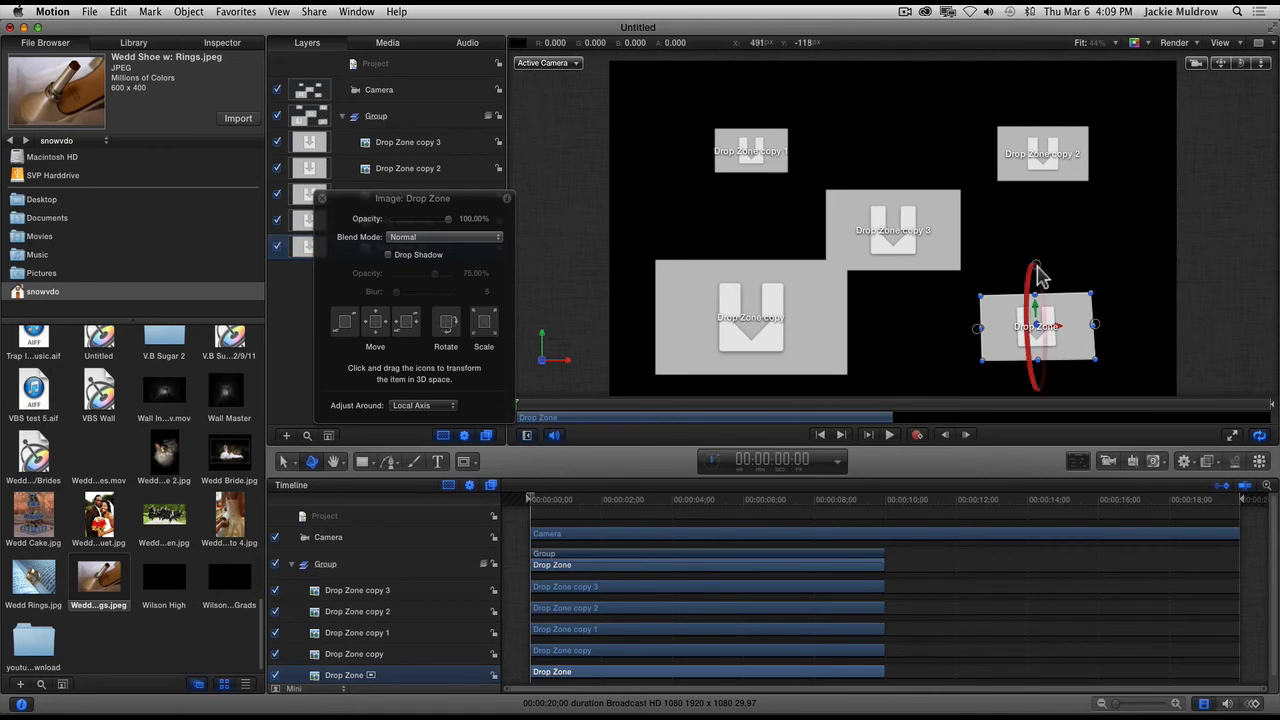
Rotate the lower-right placeholder, Drop Zone copy and Drop Zone copy 2 at different 3D angles.
left_click_drag(1035, 275, 1040, 250)
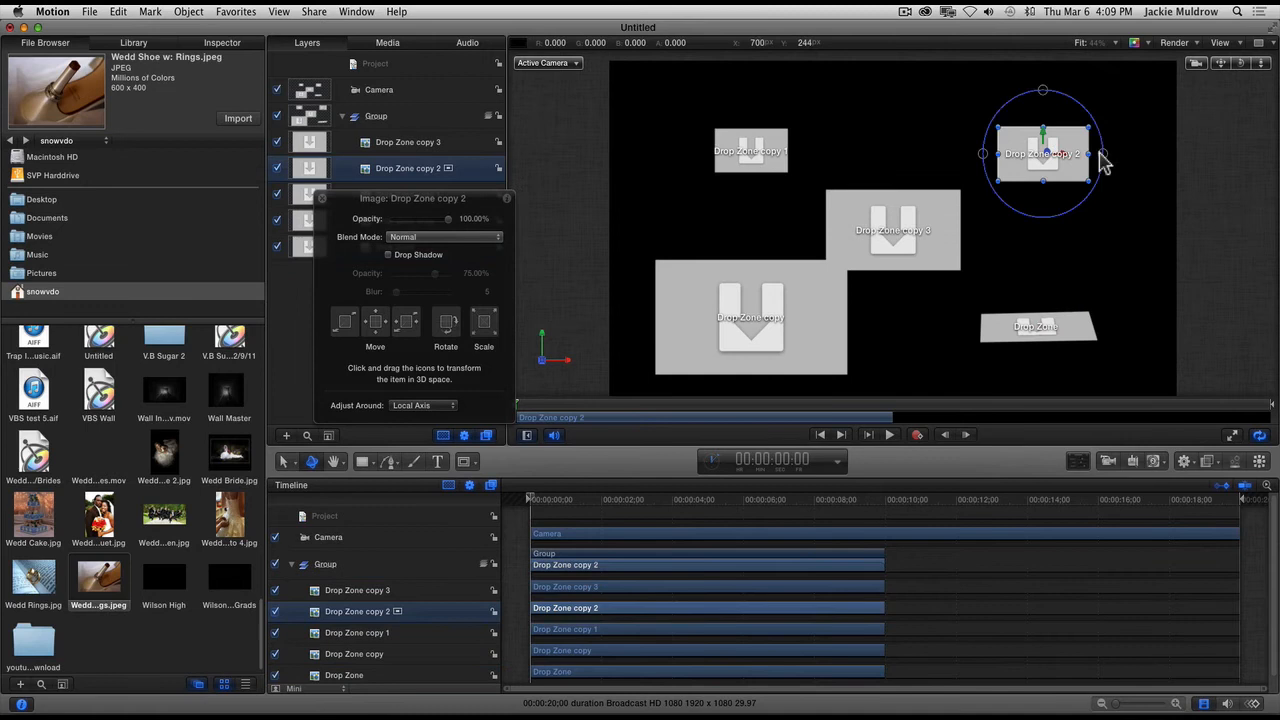
left_click_drag(1100, 160, 1085, 125)
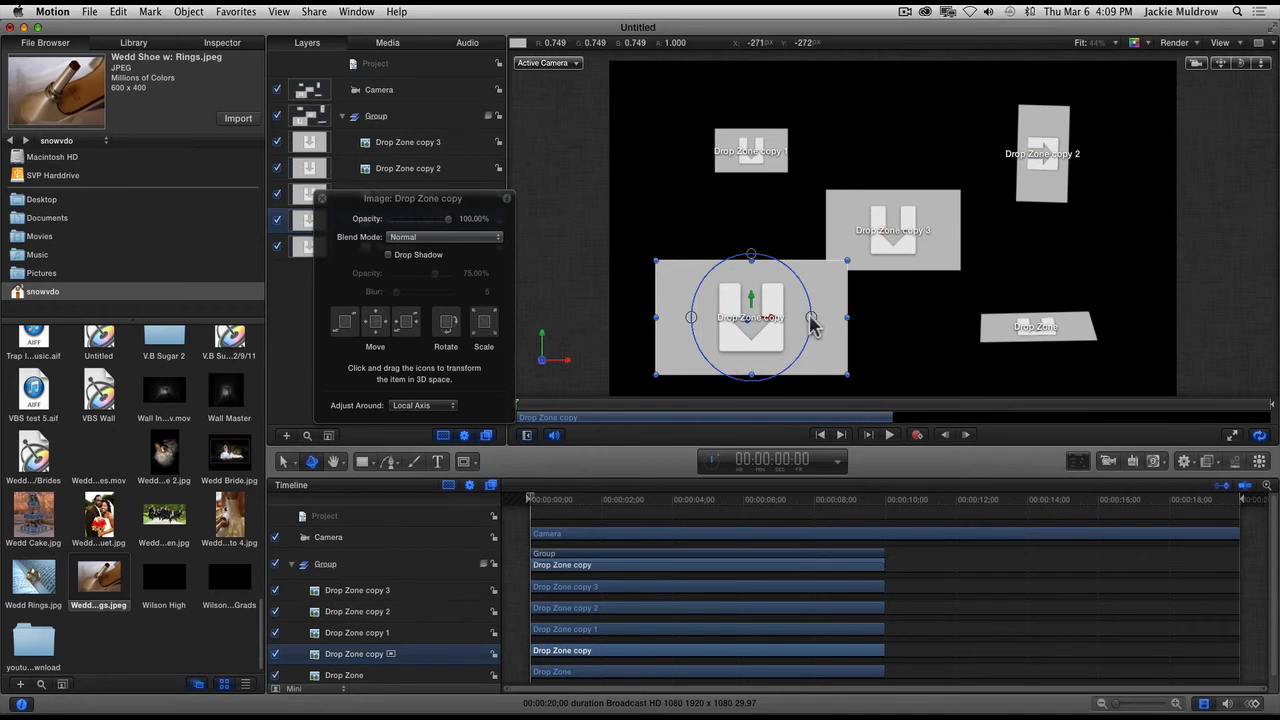
left_click_drag(810, 318, 715, 315)
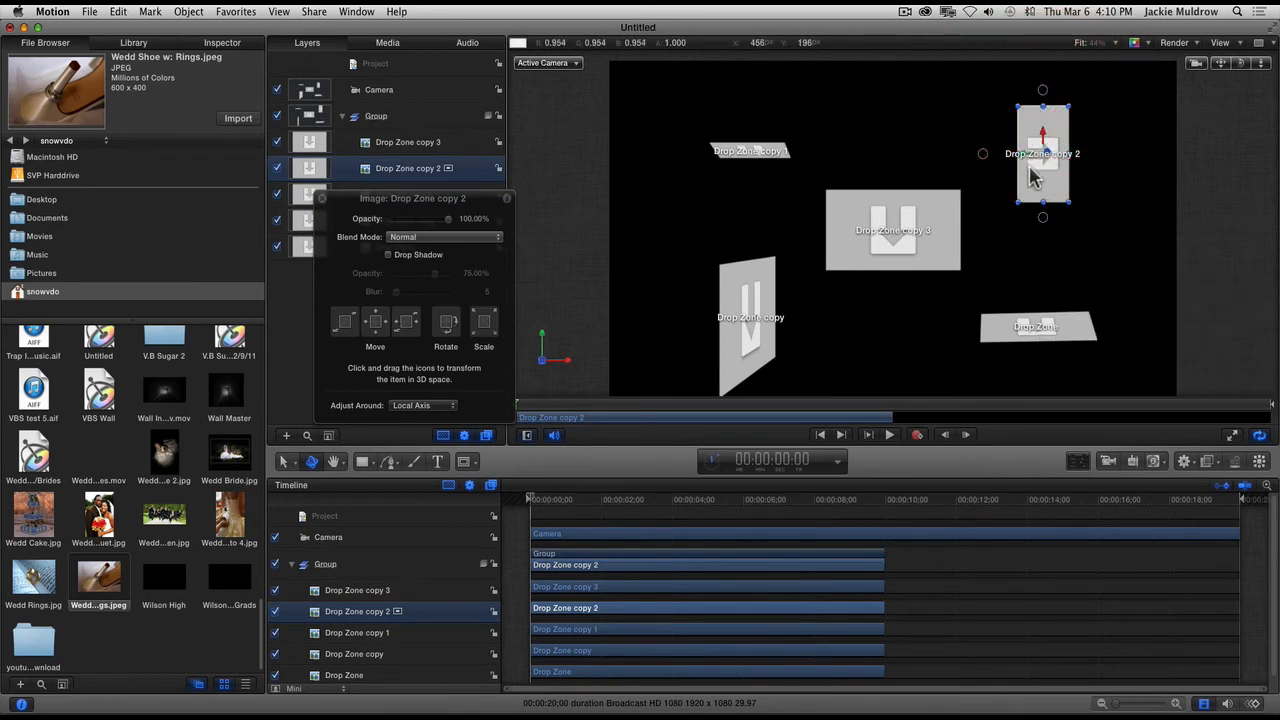
left_click_drag(1042, 160, 1086, 150)
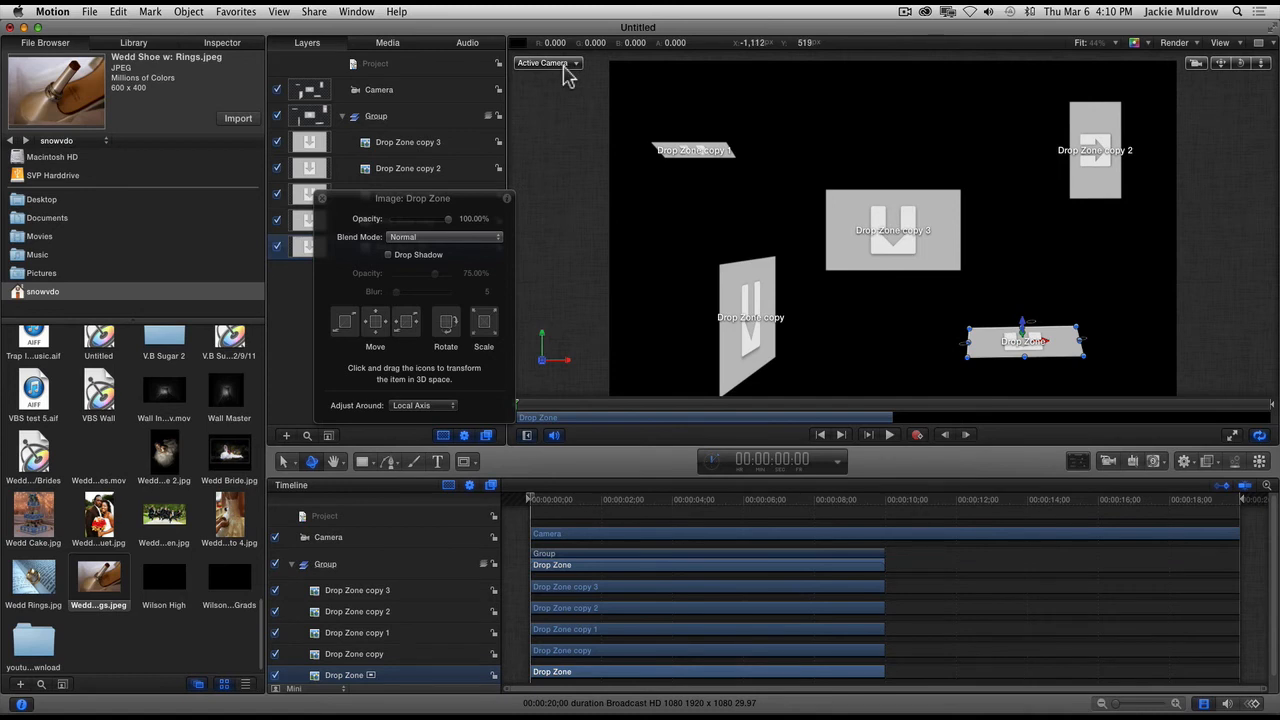
mouse_move(330, 210)
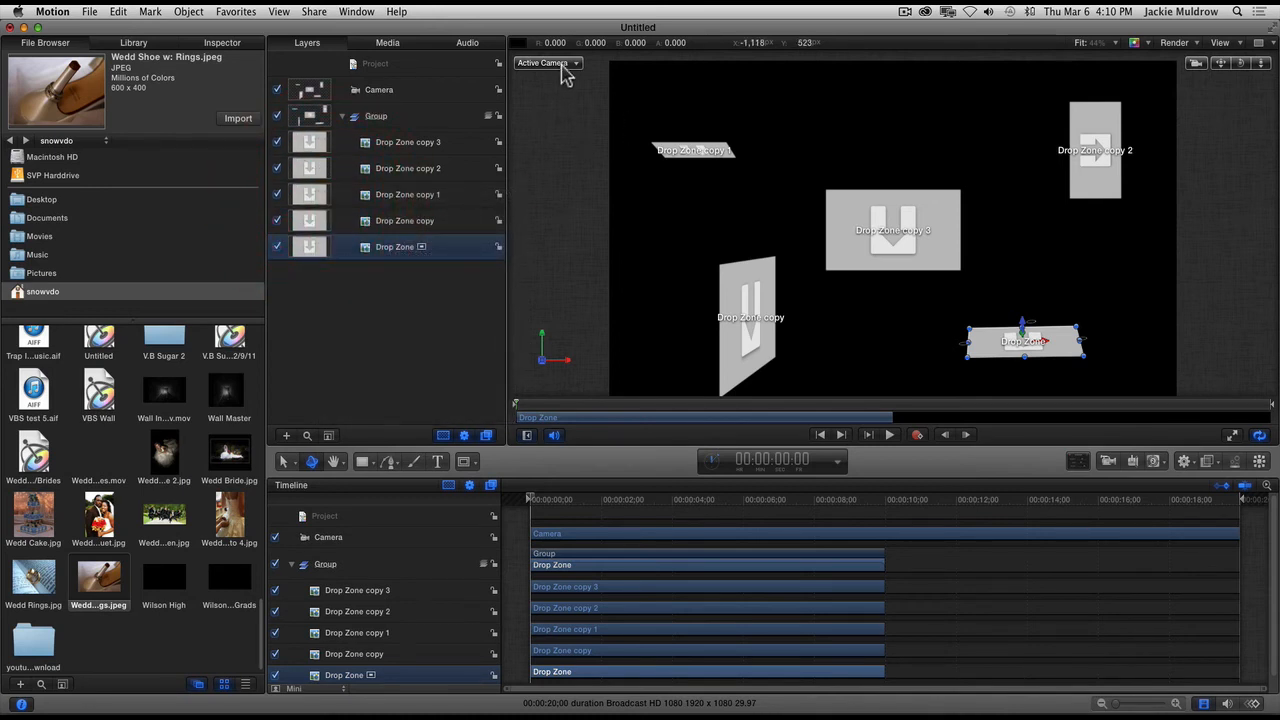
Frame the view on Drop Zone, then on Drop Zone copy.
left_click(547, 63)
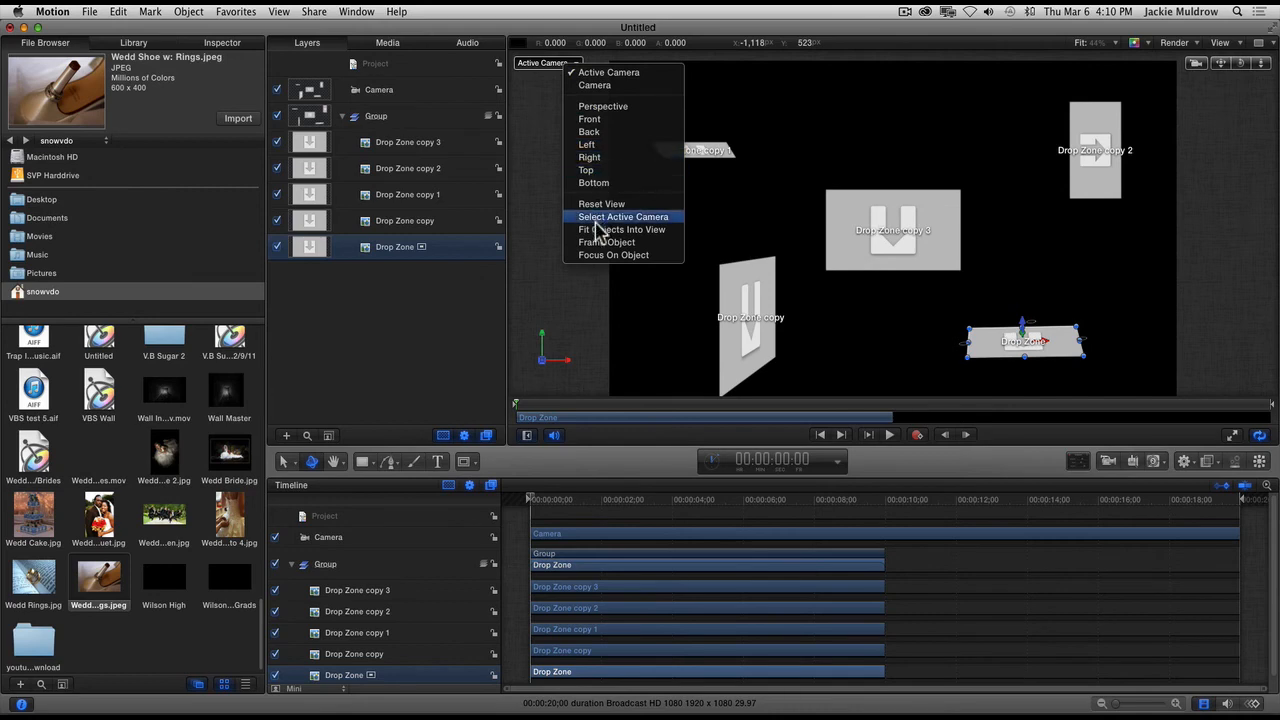
mouse_move(604, 242)
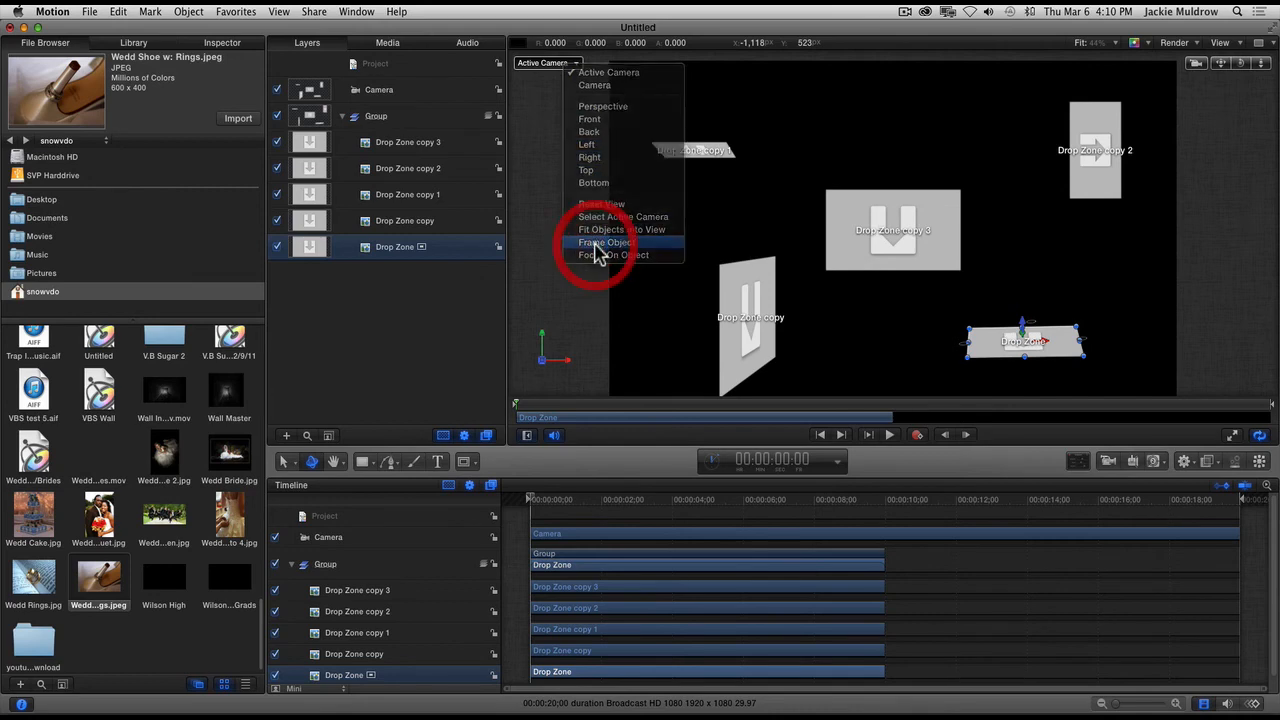
left_click(603, 242)
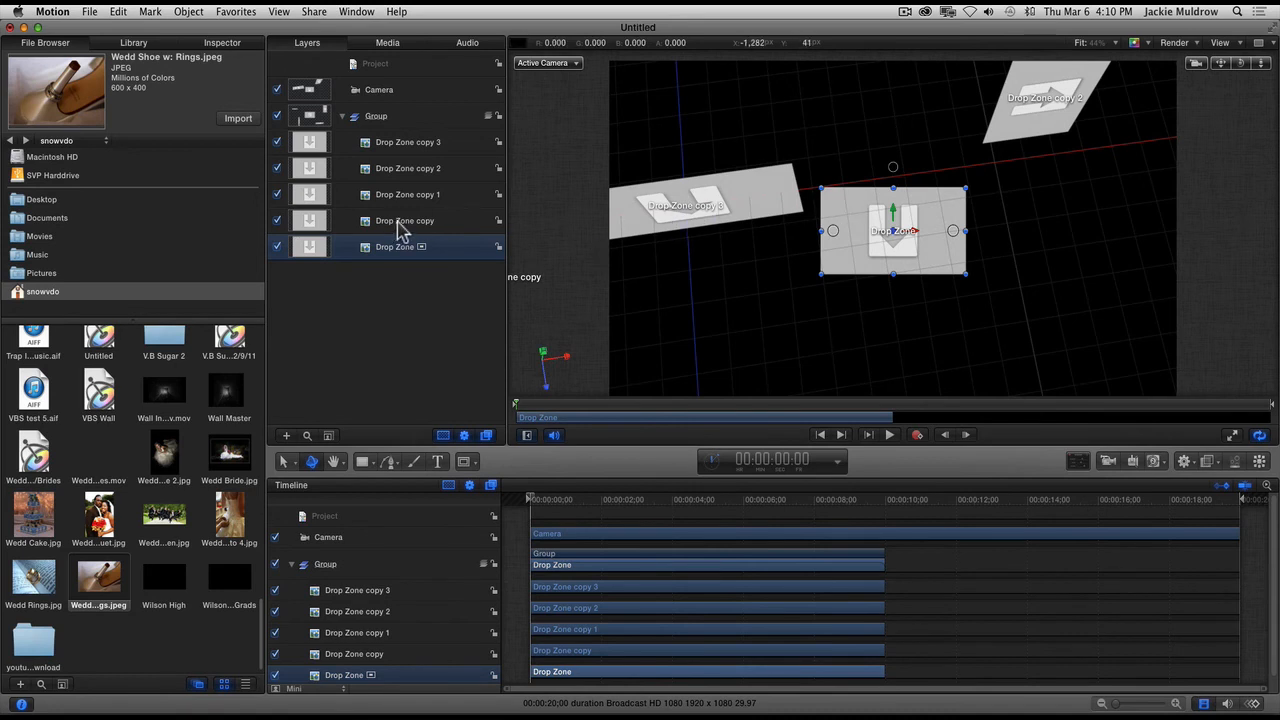
left_click(404, 220)
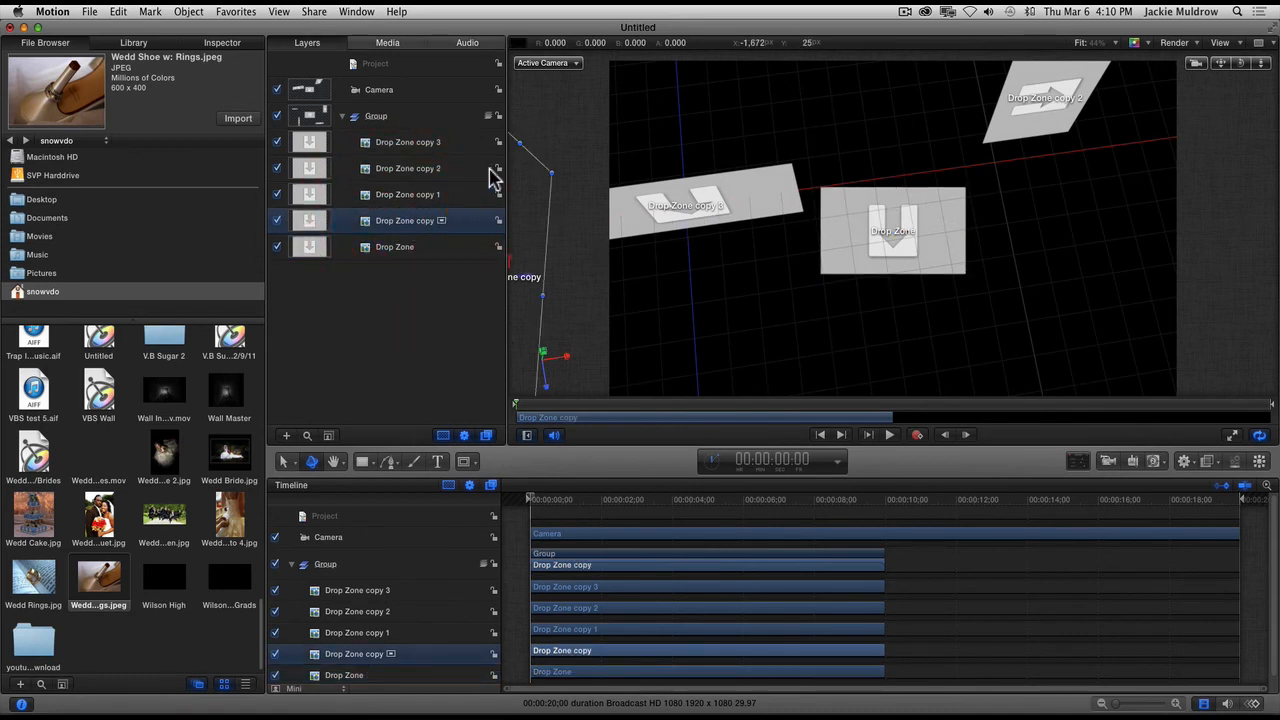
left_click(547, 63)
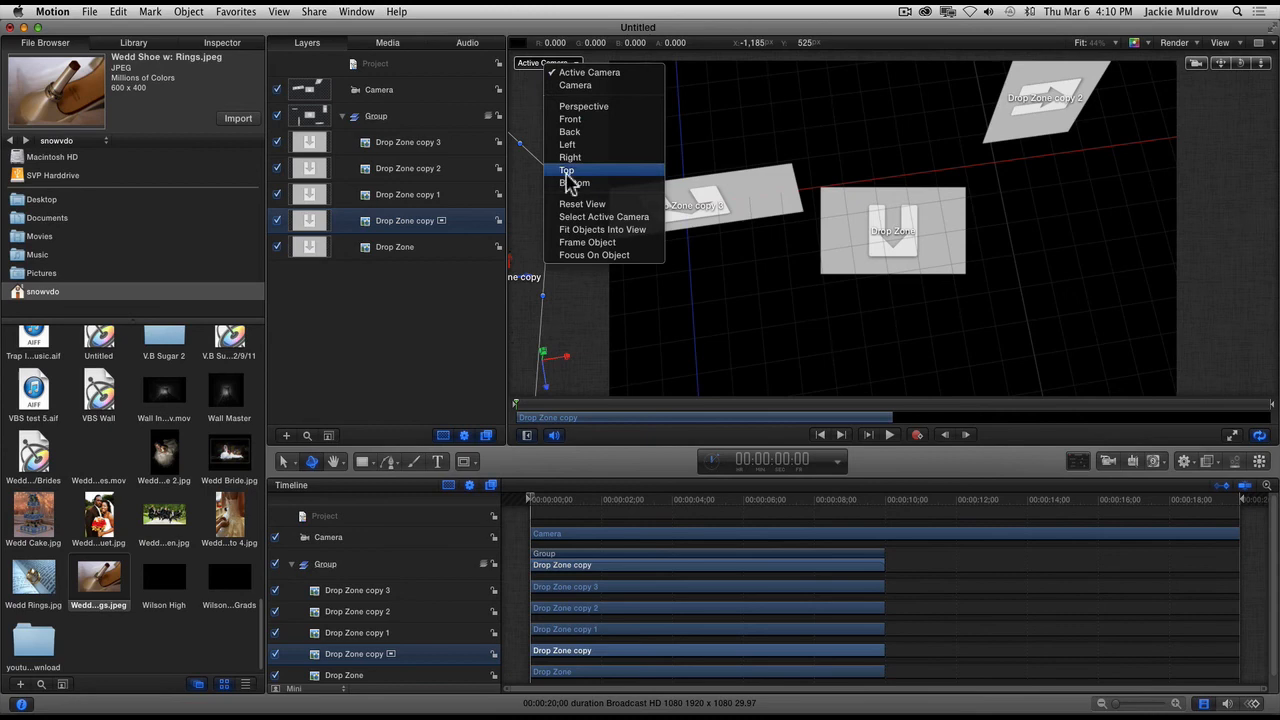
left_click(575, 182)
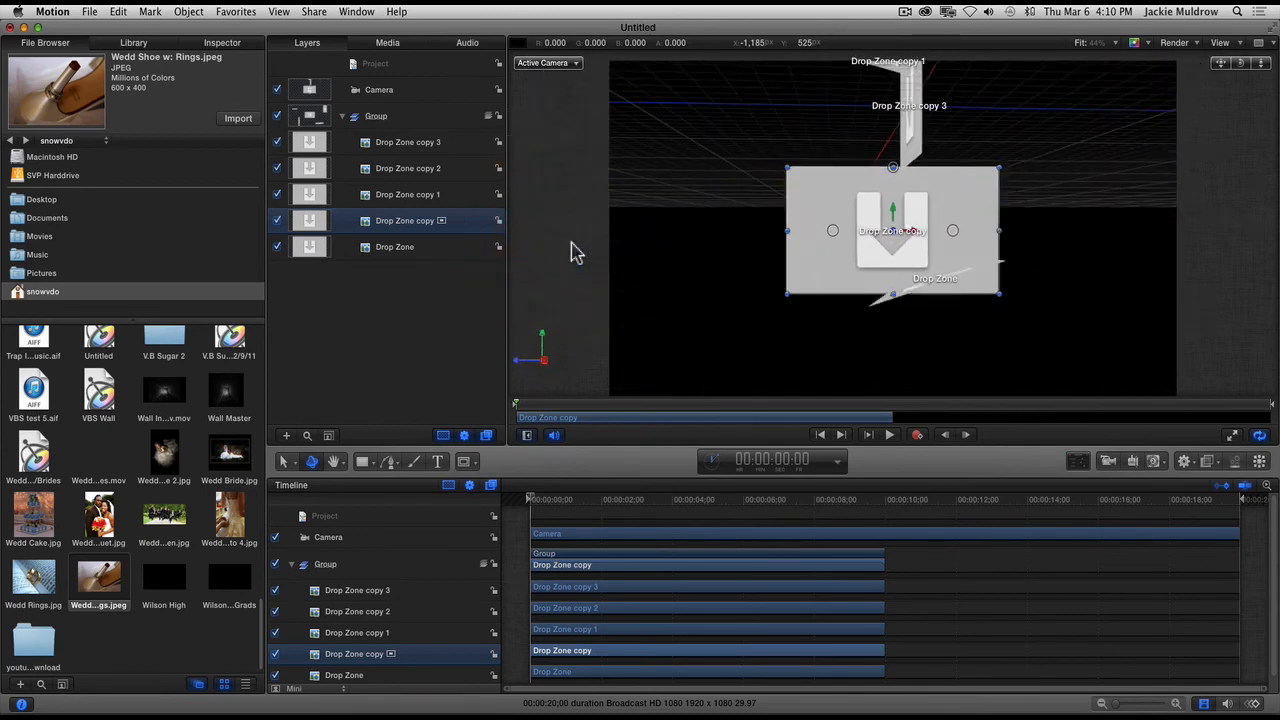
Frame the view on Drop Zone copy 1, then on Drop Zone copy 2.
left_click(407, 194)
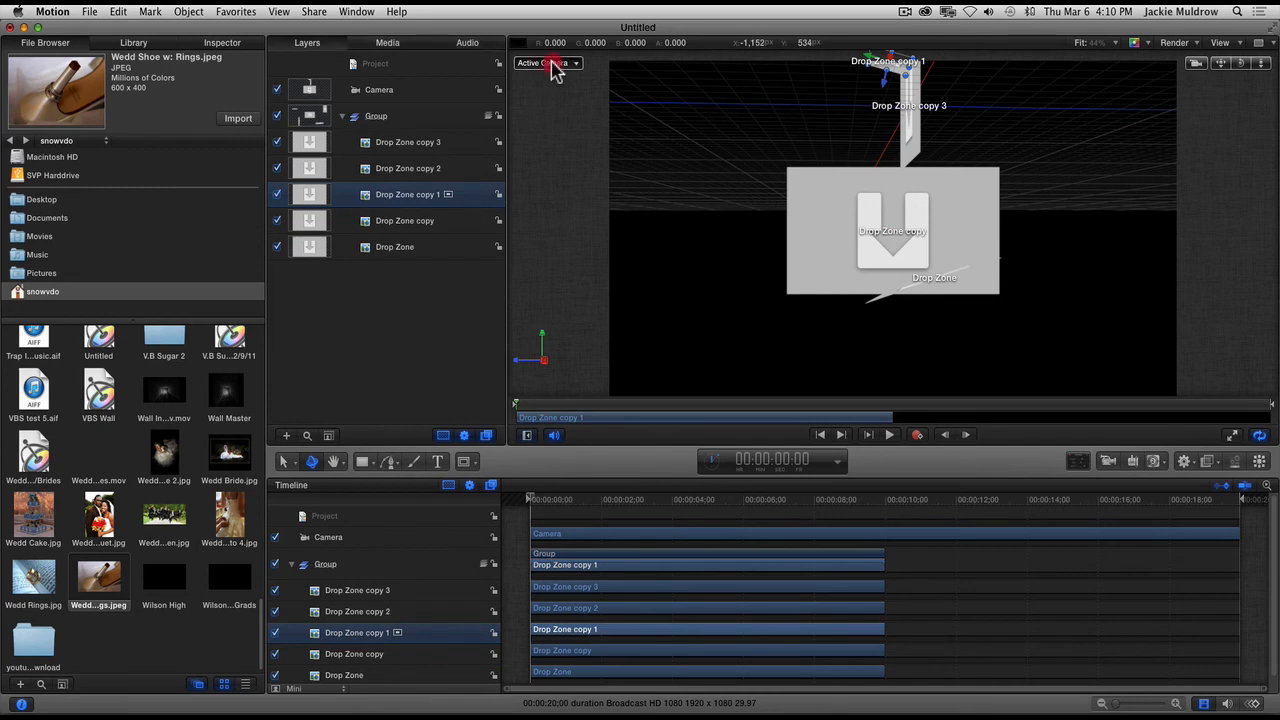
left_click(547, 63)
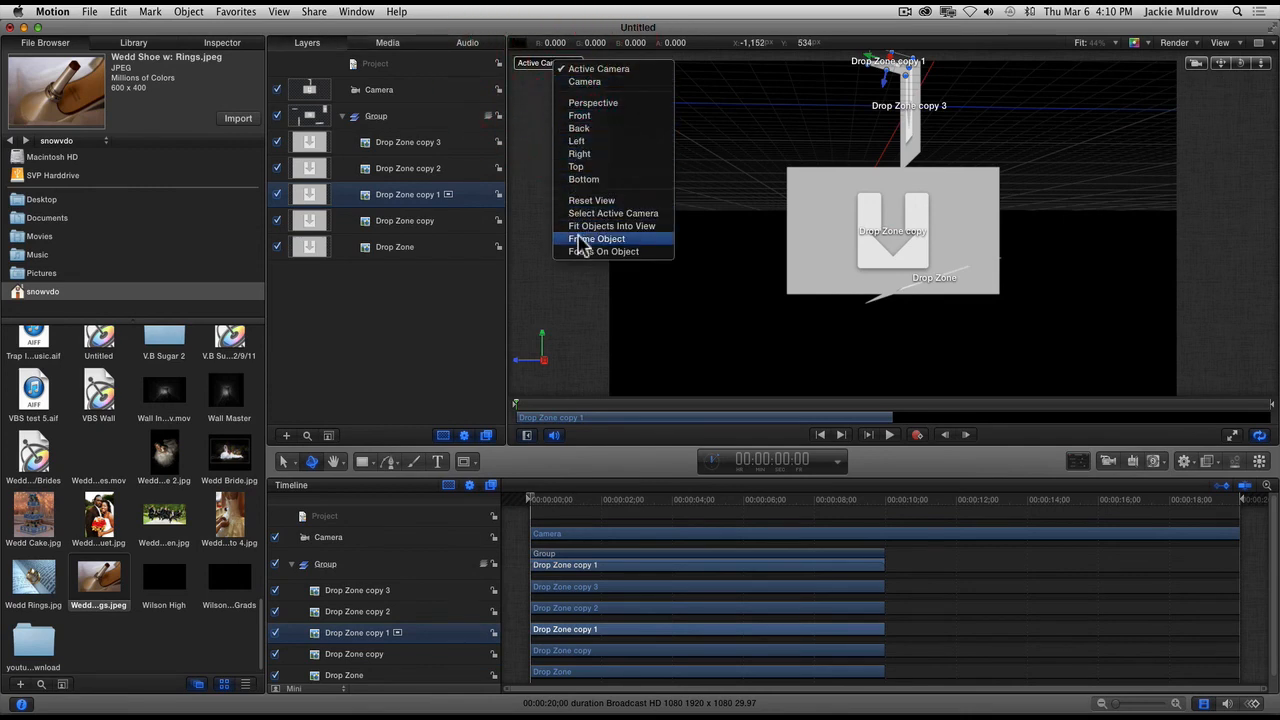
left_click(597, 238)
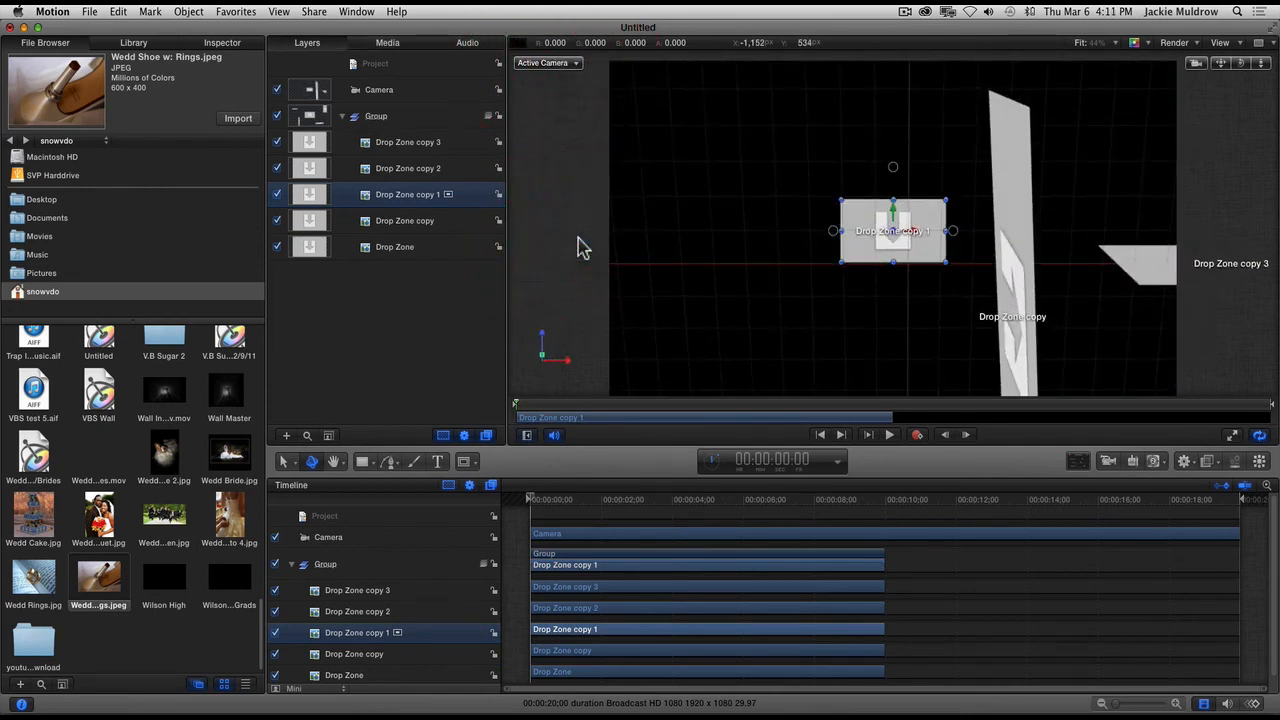
left_click(407, 168)
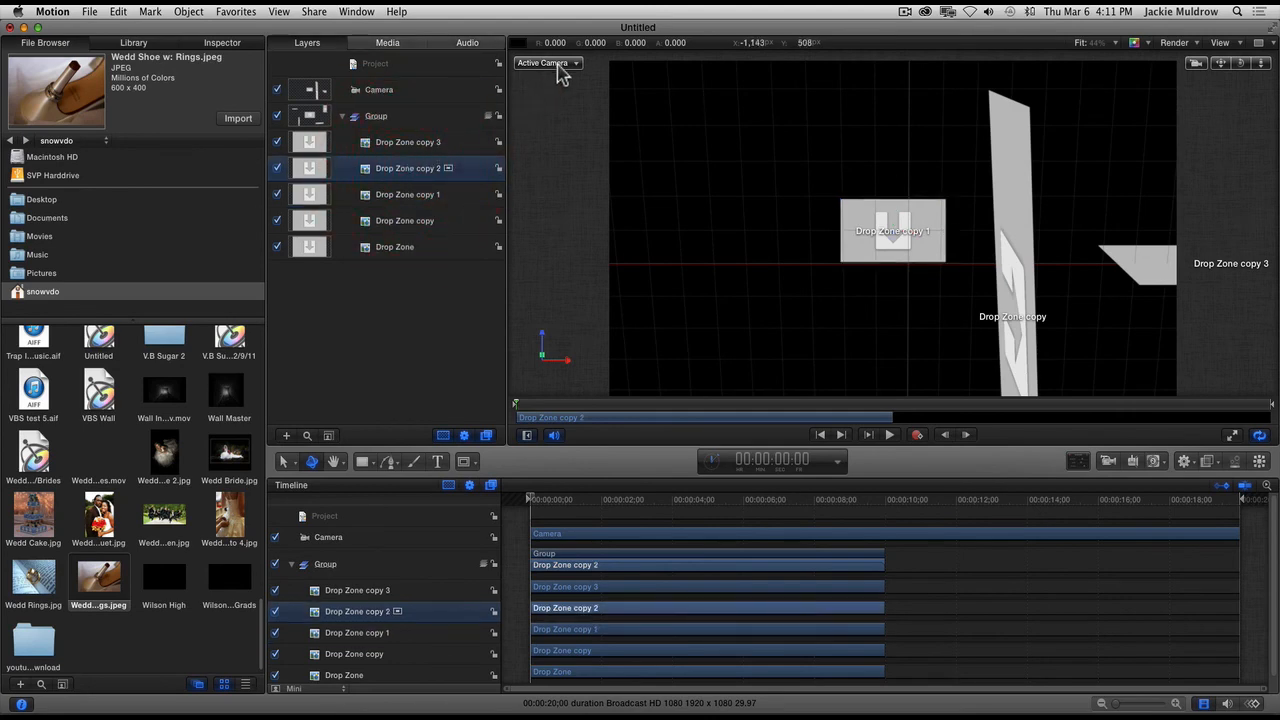
left_click(545, 63)
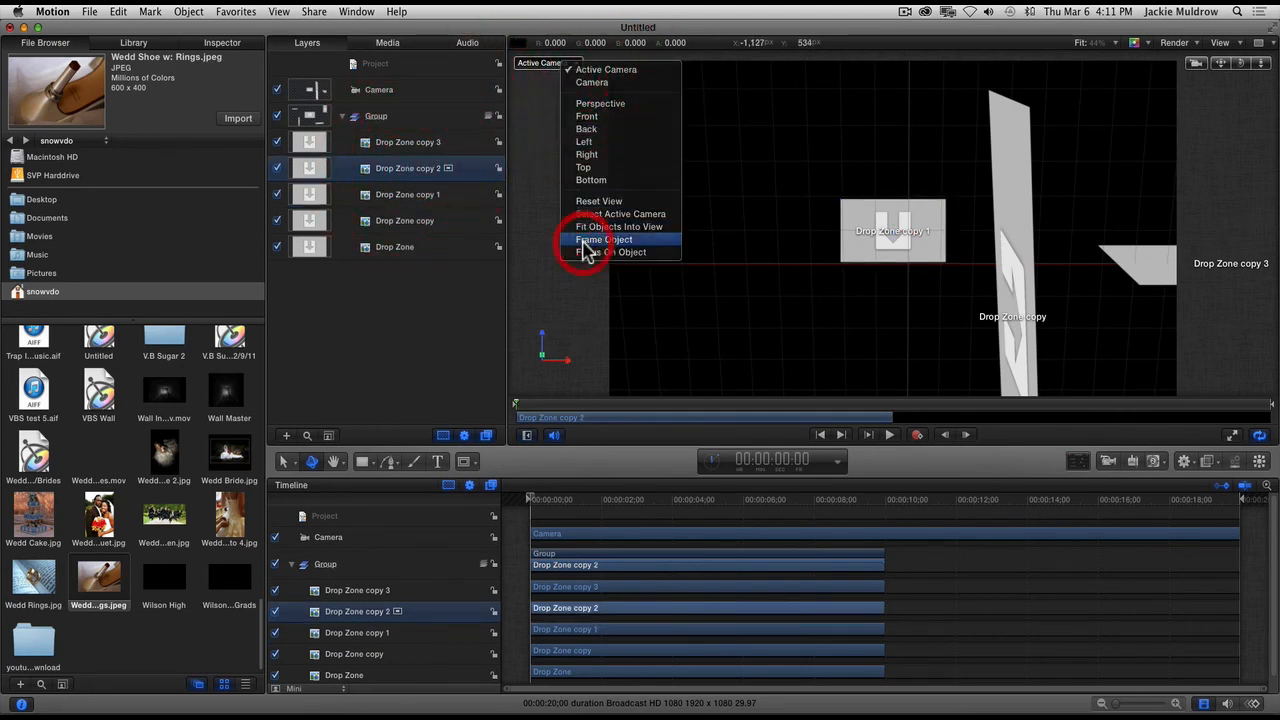
left_click(604, 239)
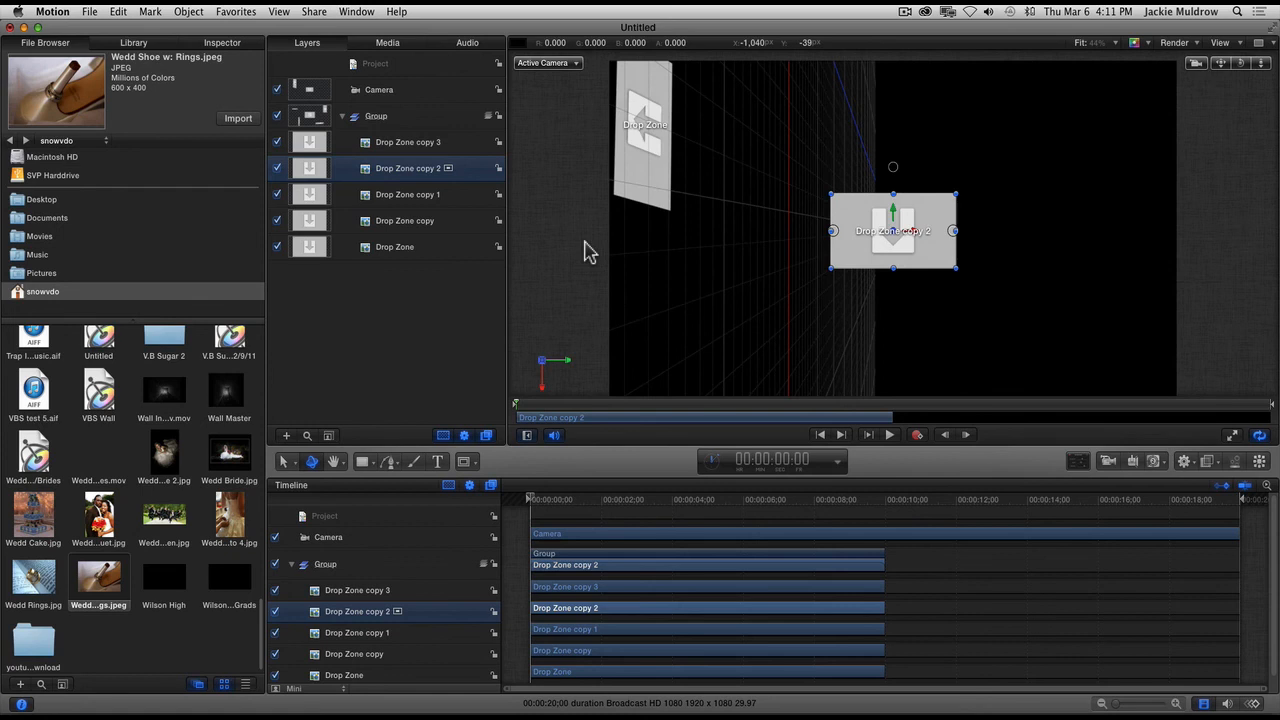